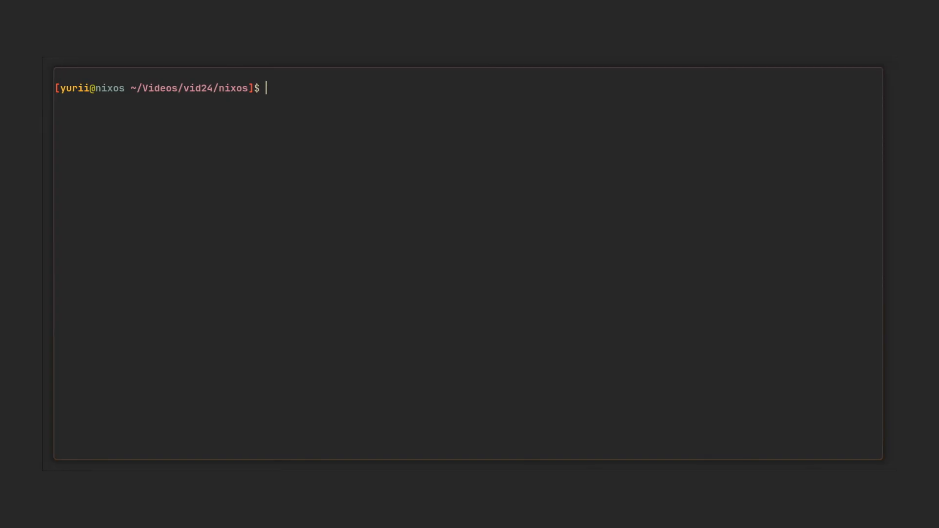
Change into the secrets/ directory.
type("cd secrets/")
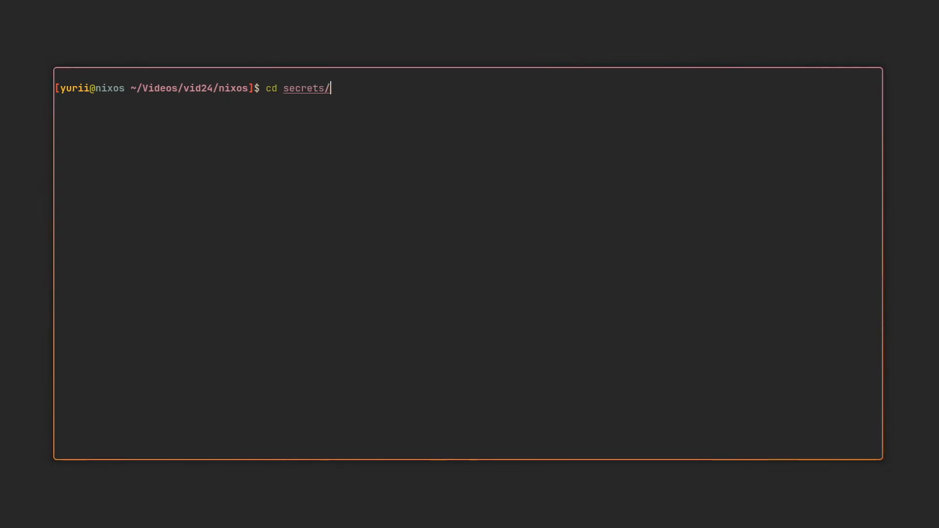
Edit secrets.yaml in sops with example-key and myservice/my_secret, then save and quit with :wq.
type("sops secrets.yaml")
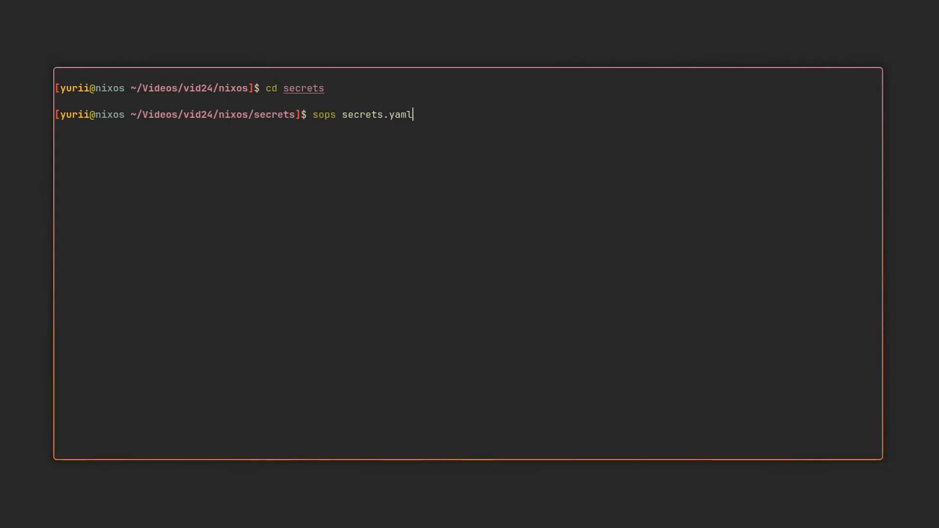
key("Return")
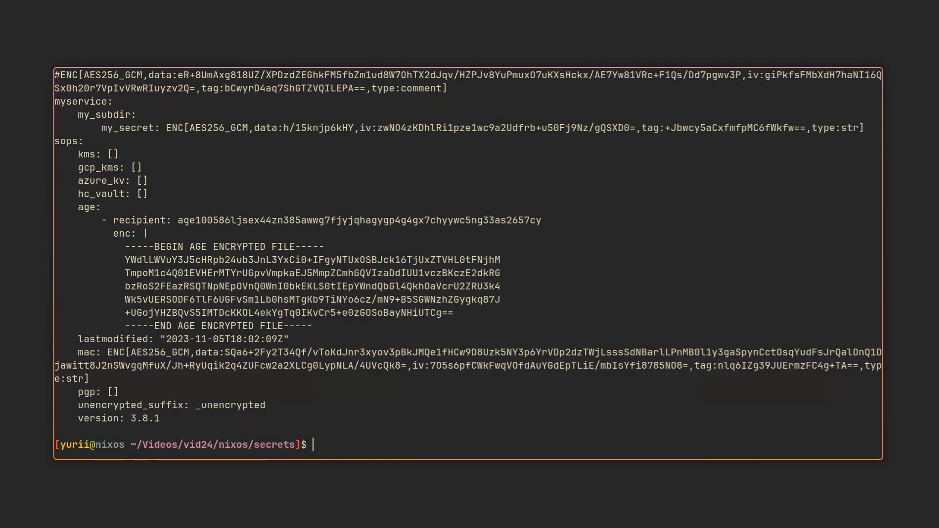
type("sops secrets.yaml")
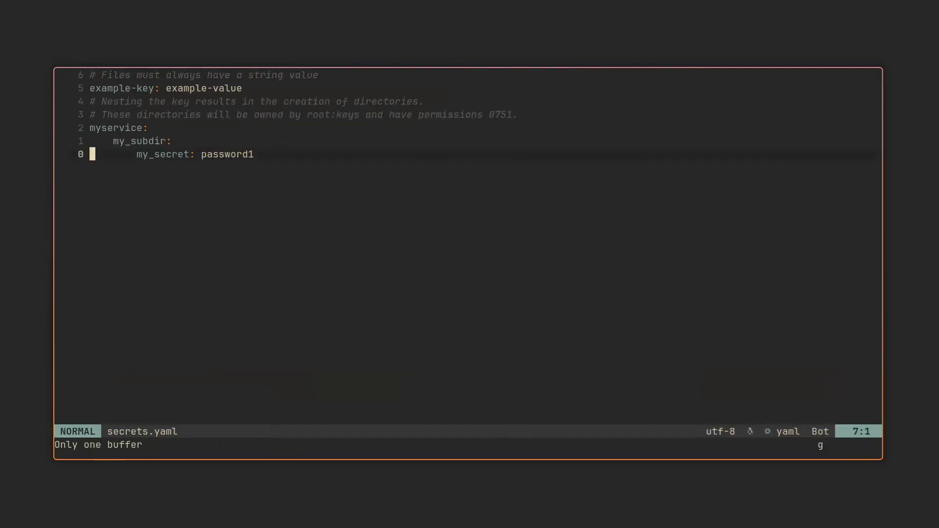
type(":wq")
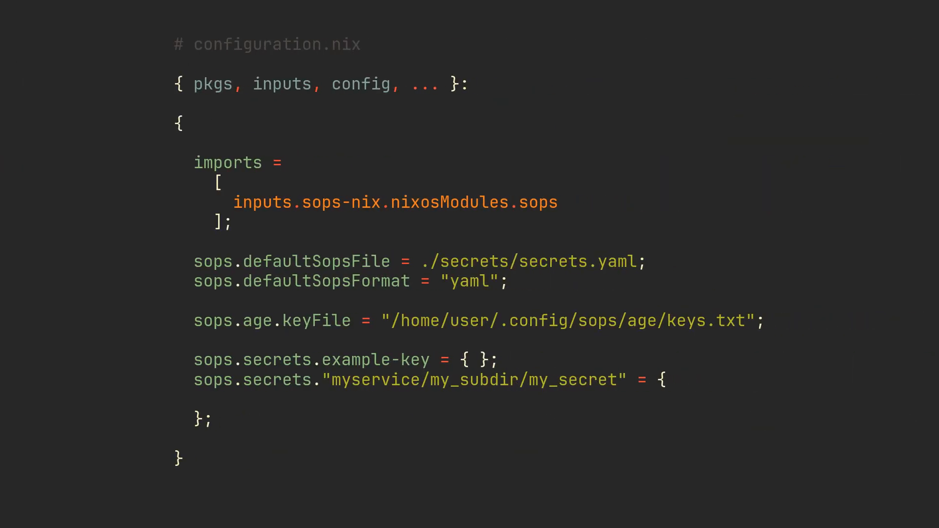
Add 'owner = config.users.users.yurii.name;' to the my_secret block.
type("owner = config.users.users.yurii.name;")
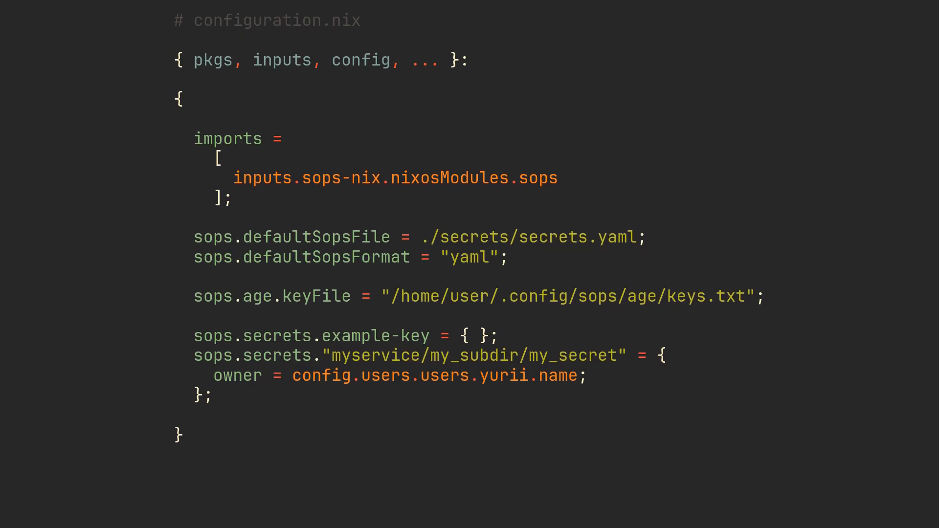
Scroll down configuration.nix through the sometestservice service, its user, and my_secret's new owner.
scroll("down", 3)
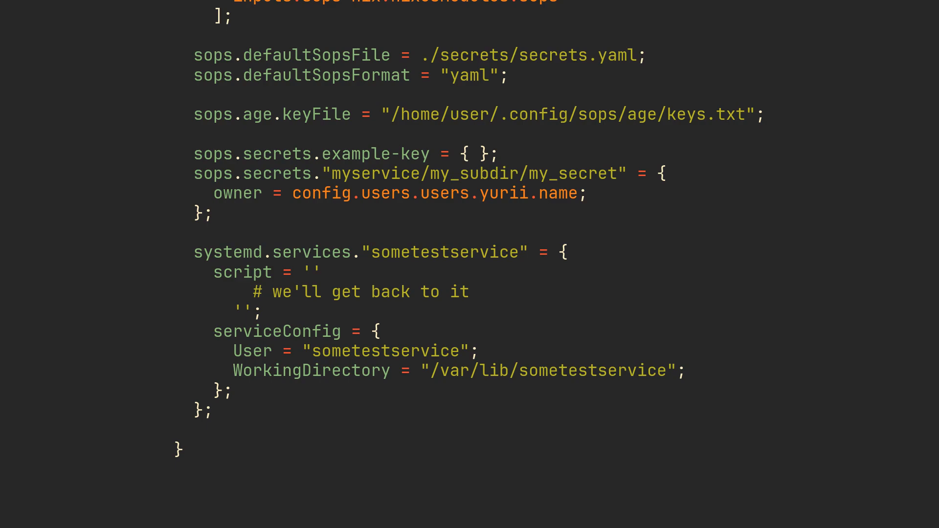
scroll("down", 3)
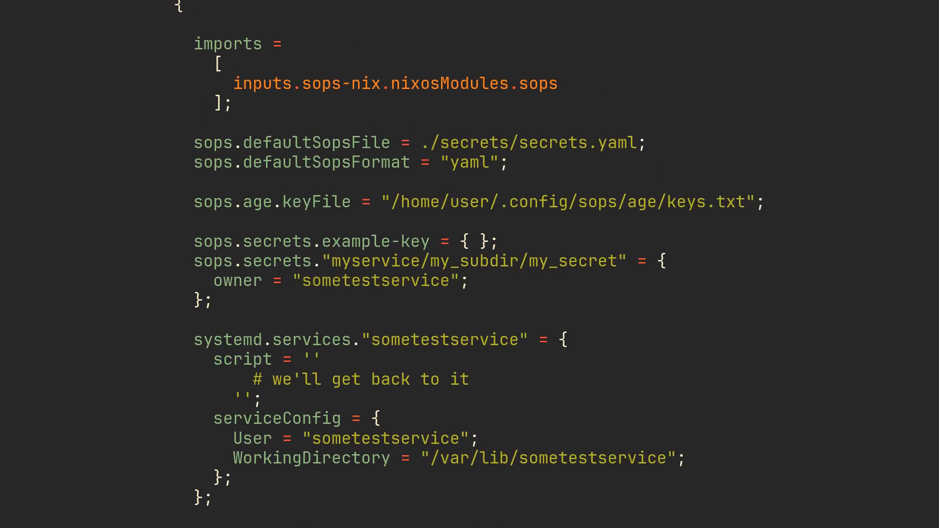
scroll("down", 3)
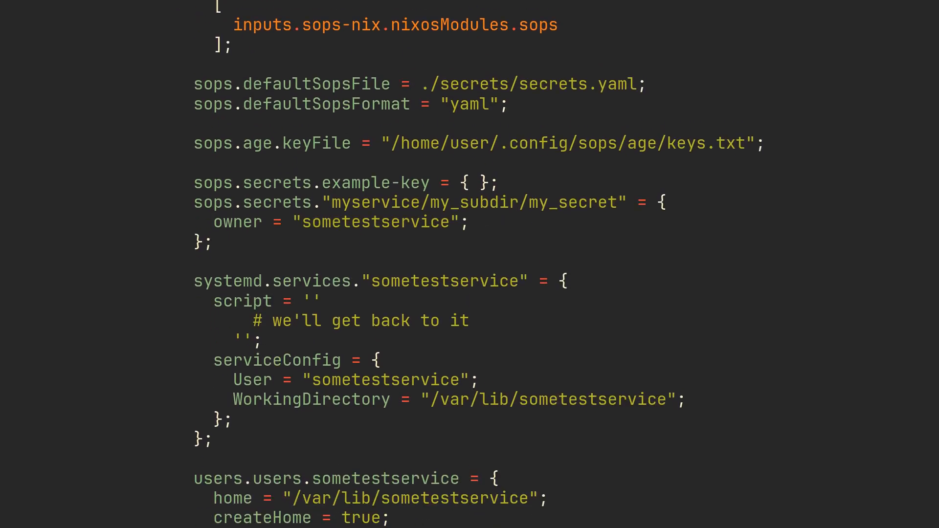